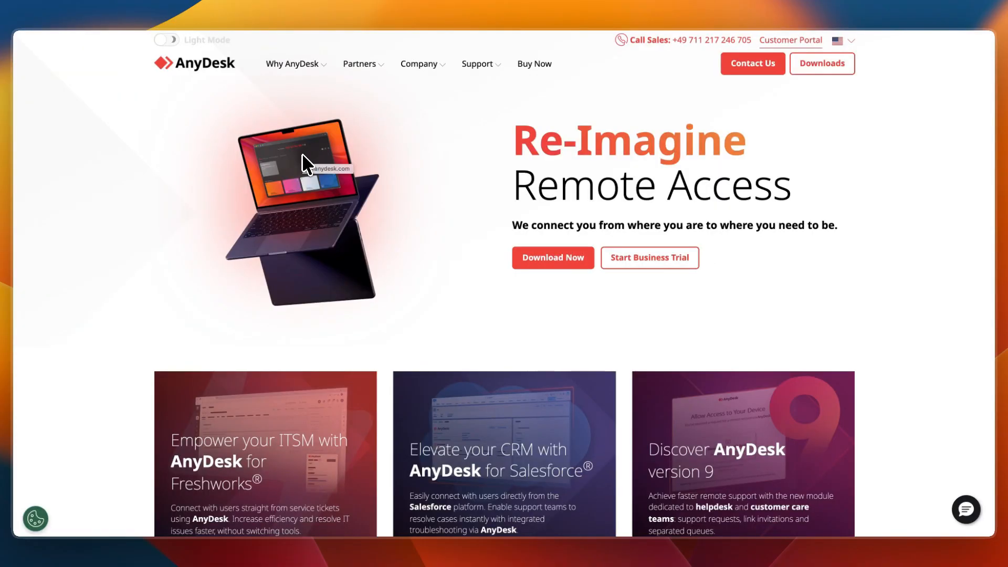
Scroll the TeamViewer homepage down to the DEX Essentials overview and customer logos.
scroll(down, 3)
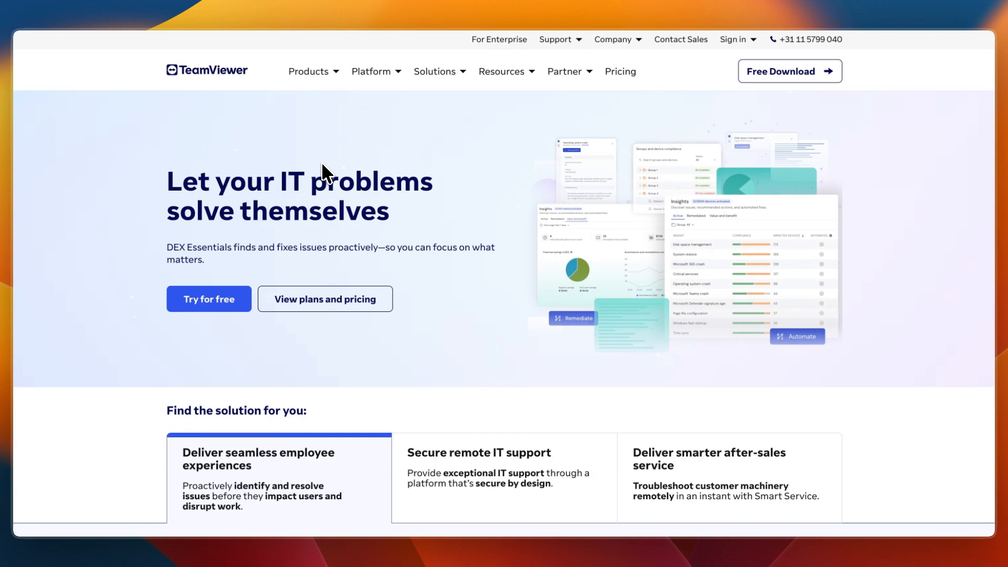
scroll(down, 3)
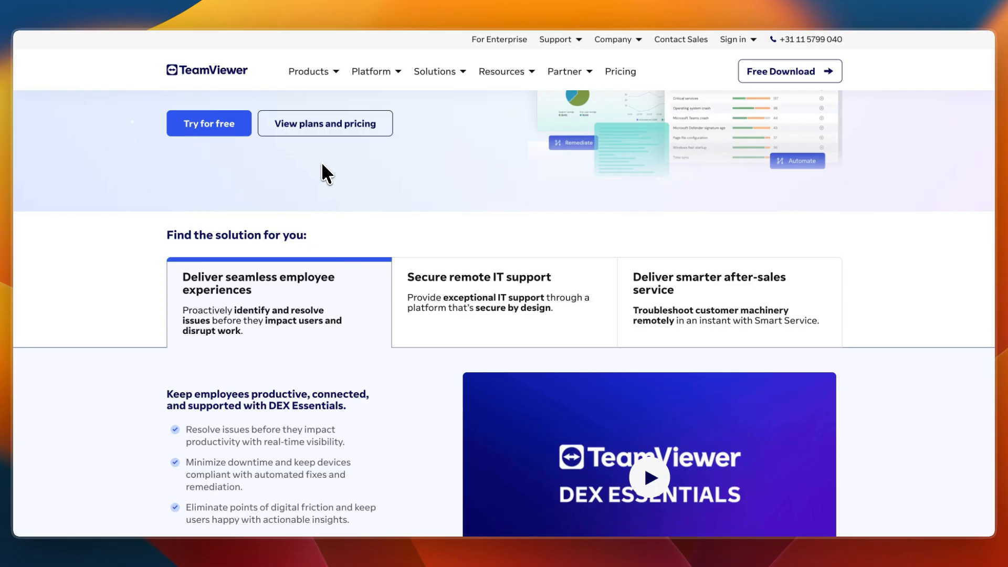
scroll(down, 3)
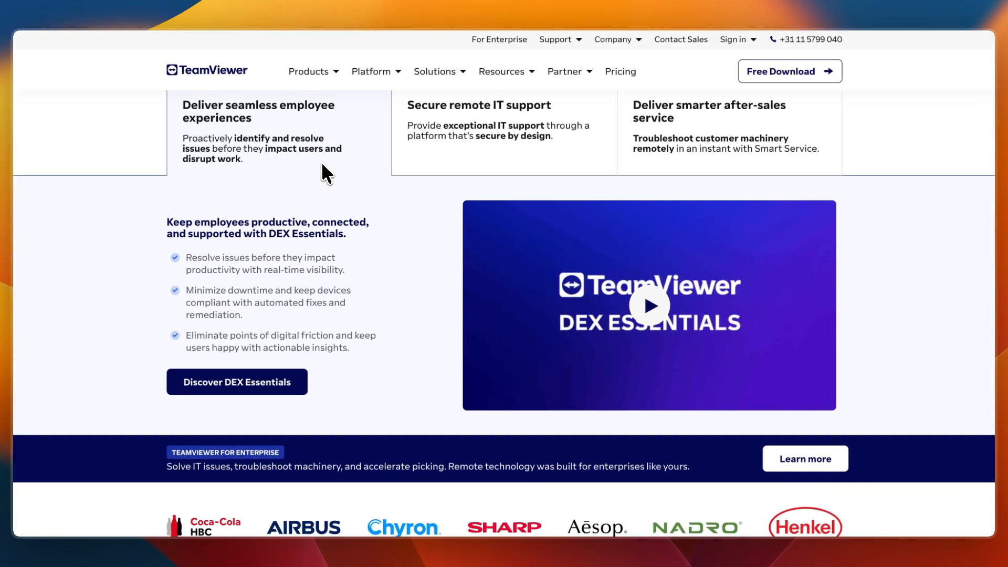
scroll(down, 3)
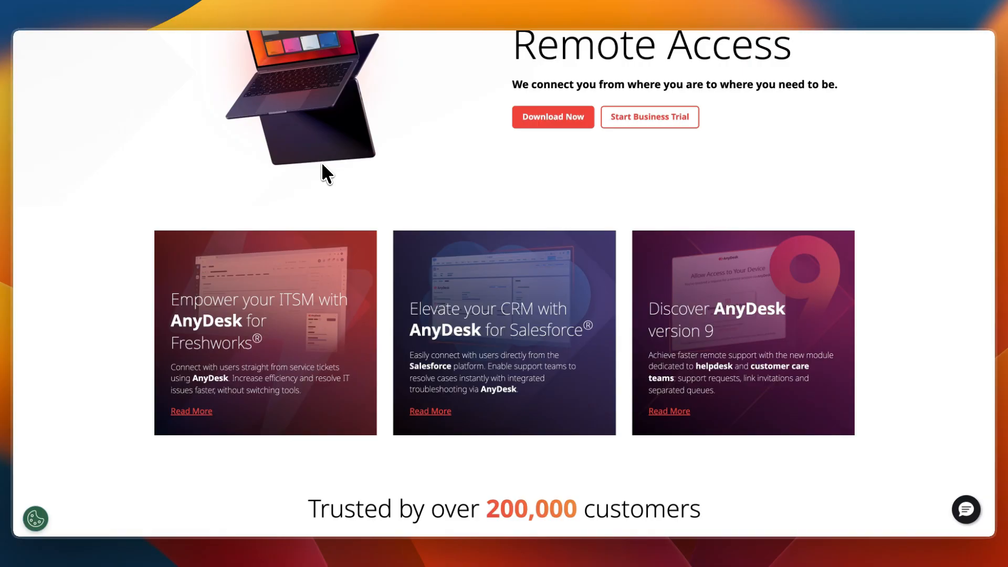
Scroll the AnyDesk homepage past customer logos and plan guide to Make the Jump.
scroll(down, 3)
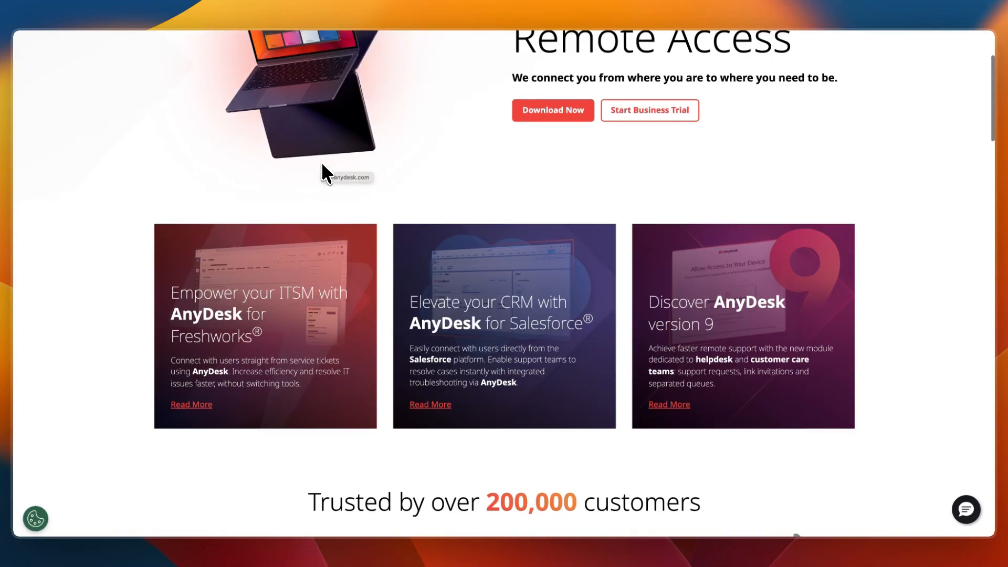
scroll(down, 3)
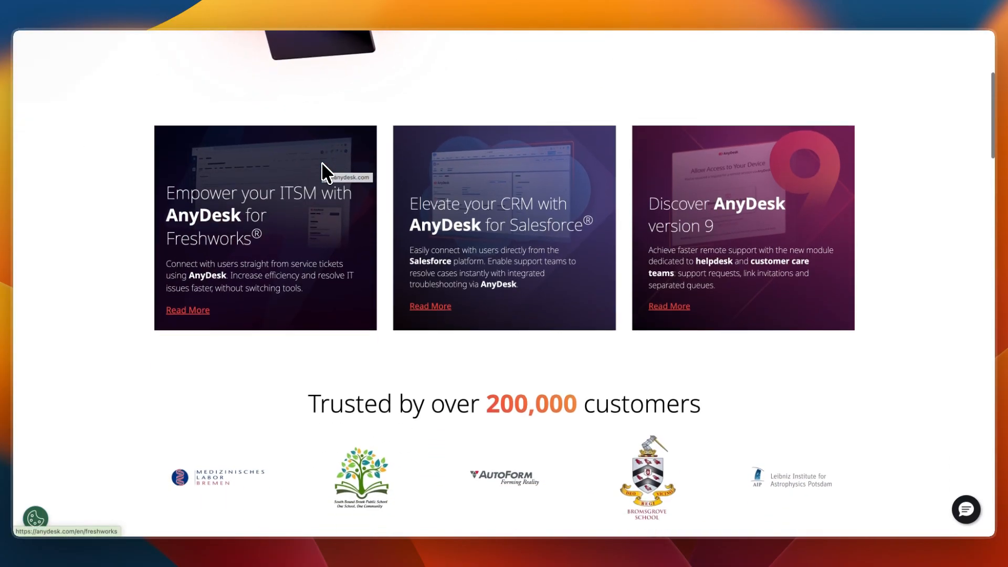
scroll(down, 3)
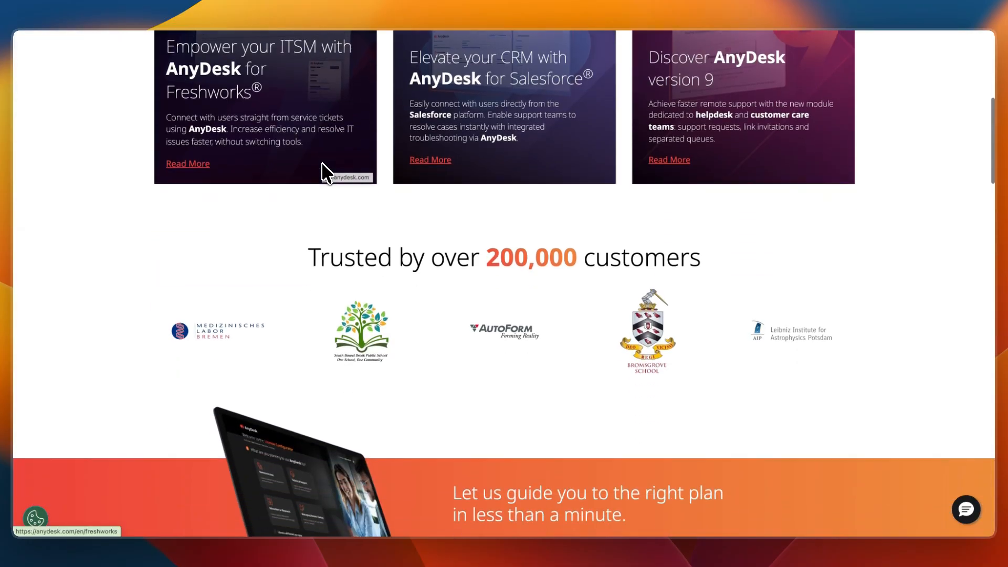
scroll(down, 3)
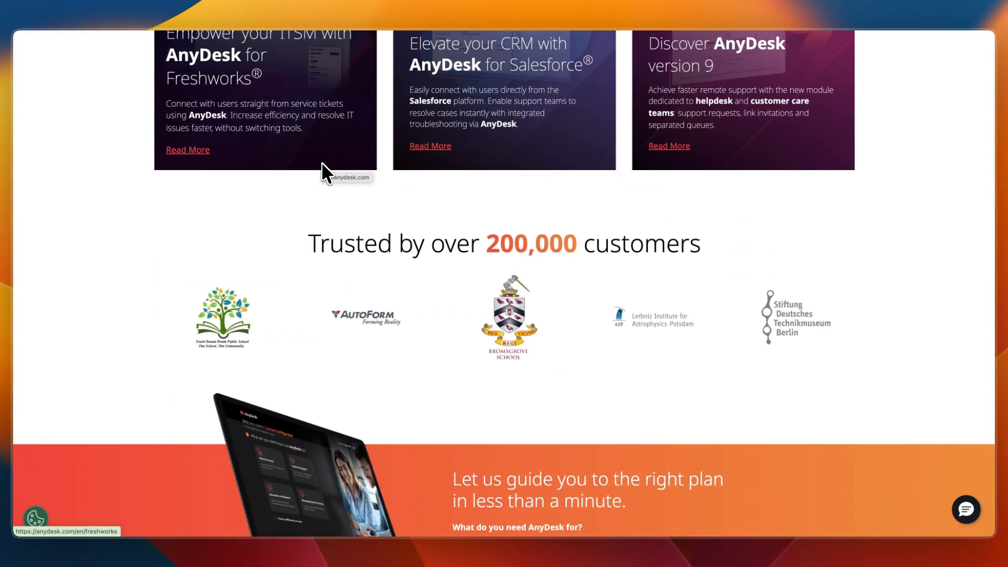
scroll(down, 3)
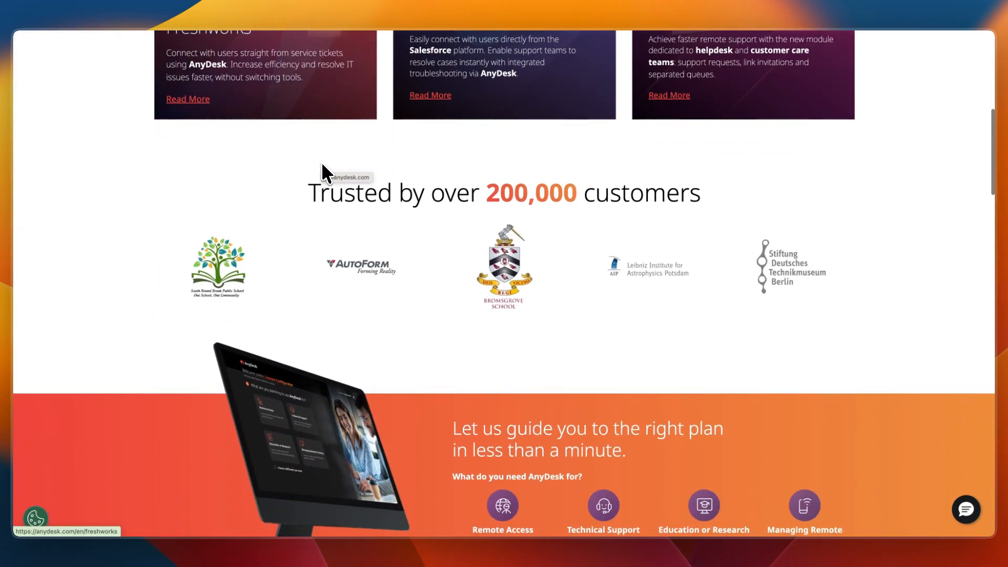
scroll(down, 3)
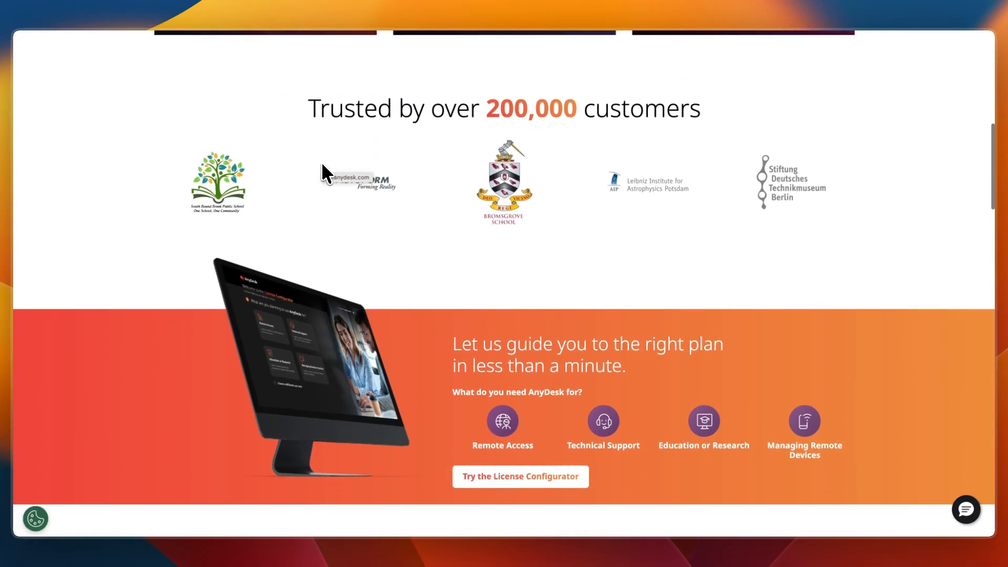
scroll(down, 3)
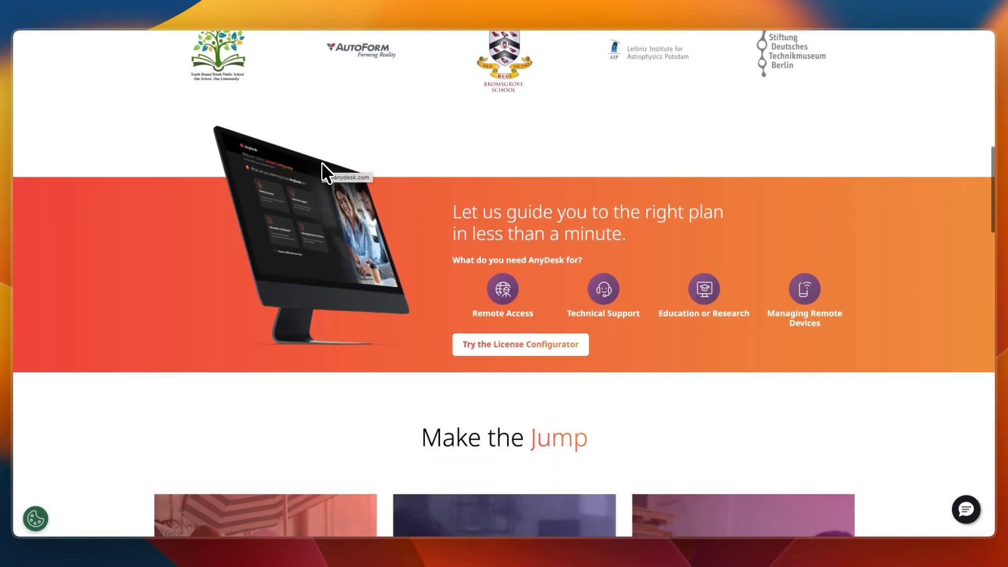
scroll(down, 3)
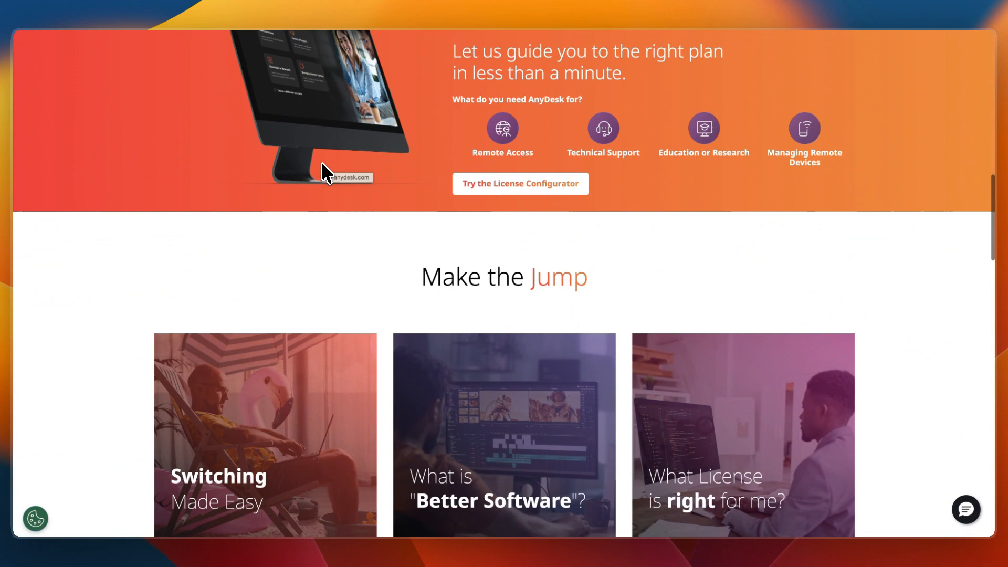
scroll(down, 3)
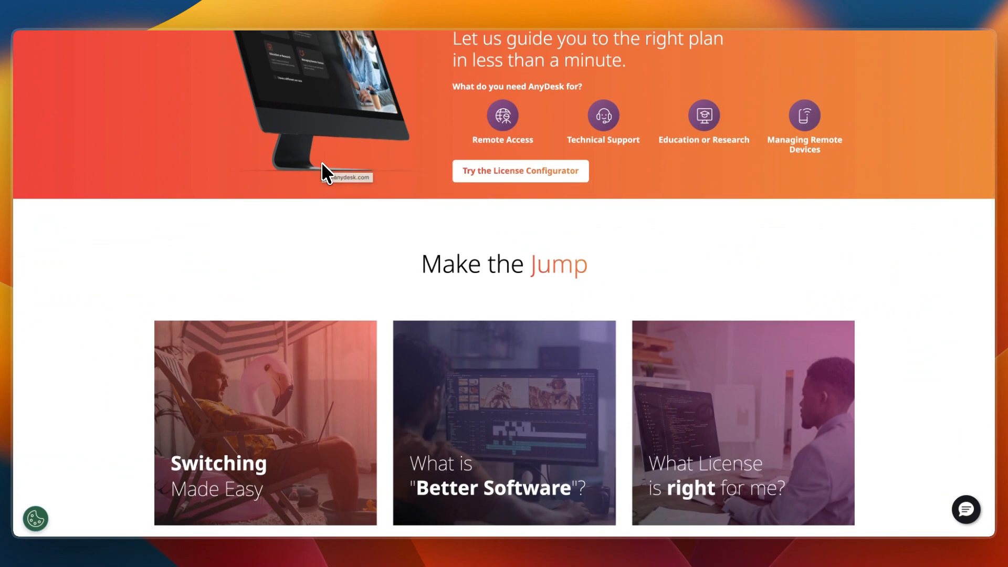
scroll(down, 3)
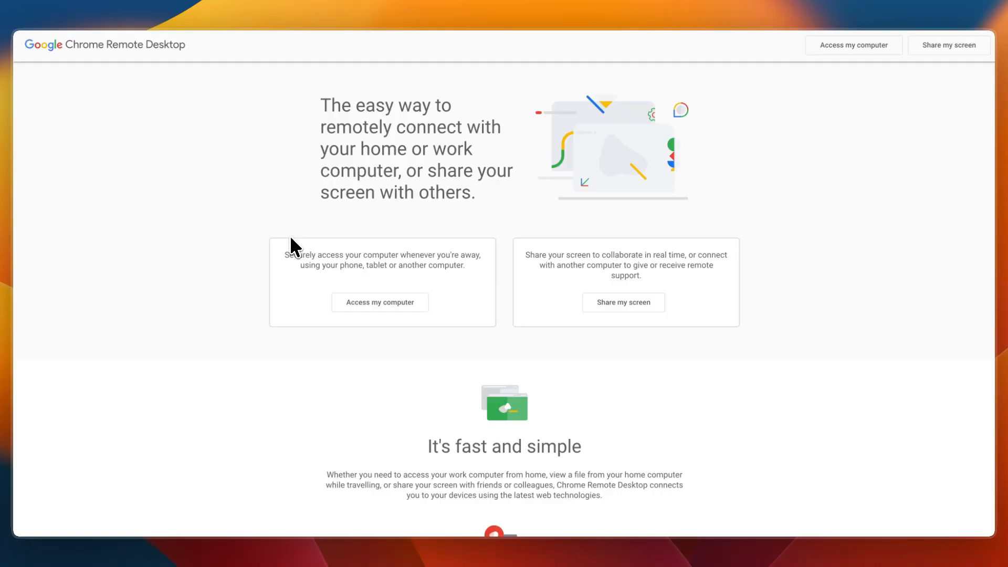
Scroll a little down Chrome Remote Desktop's remote-connection landing page introduction.
scroll(down, 3)
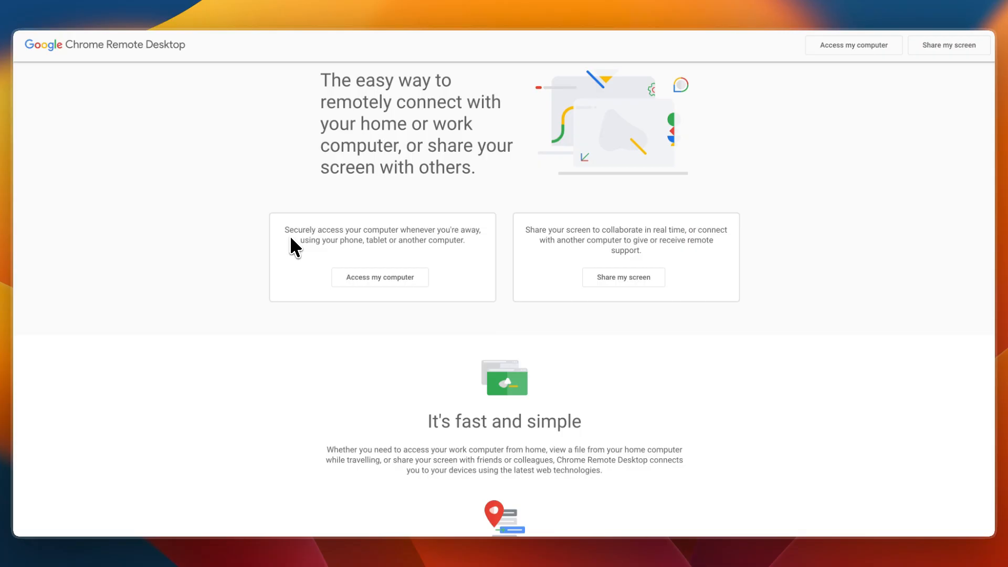
scroll(down, 3)
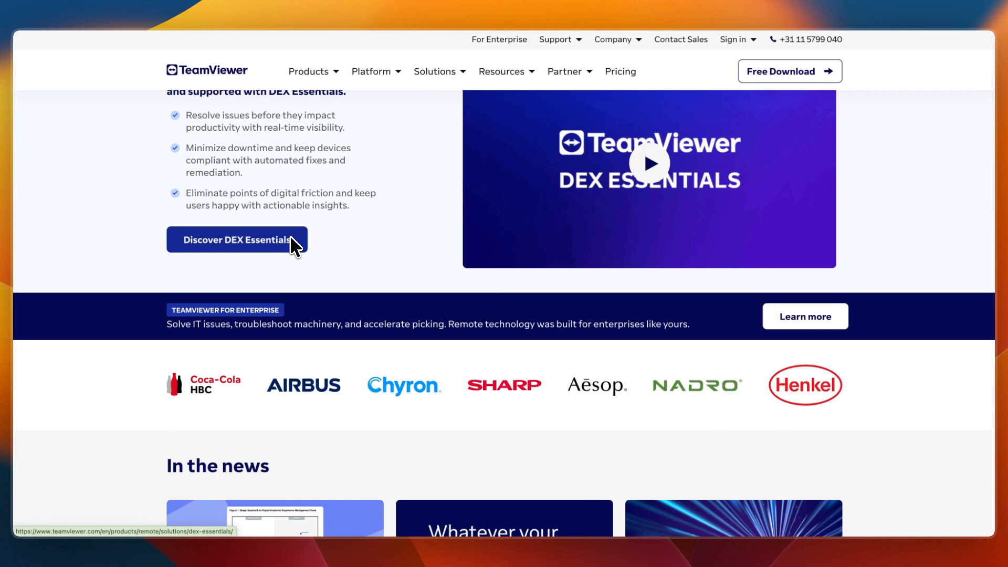
Scroll the TeamViewer homepage down to the DEX Essentials and In the news sections.
scroll(down, 3)
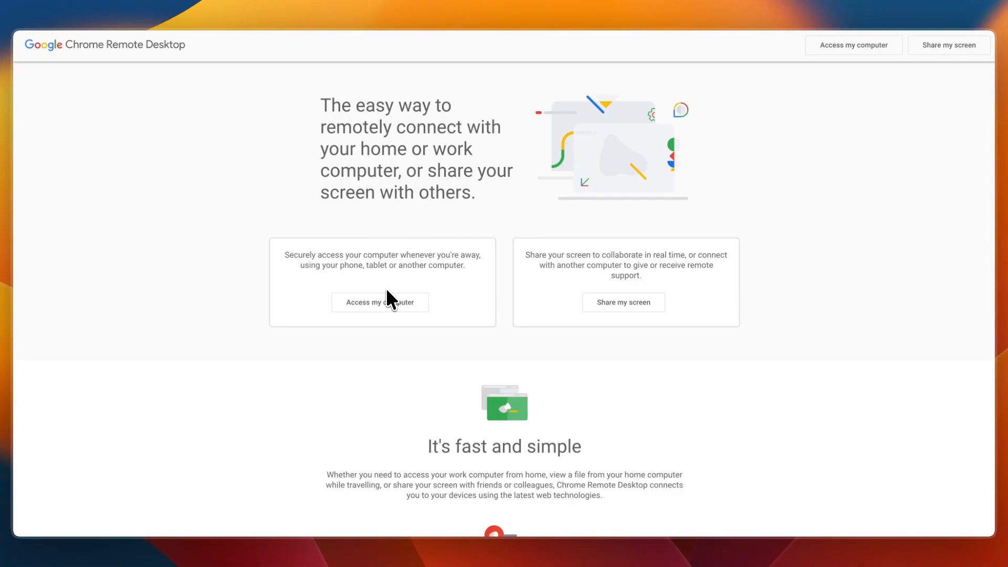
Scroll Chrome Remote Desktop's home page about remote access and screen sharing.
scroll(down, 3)
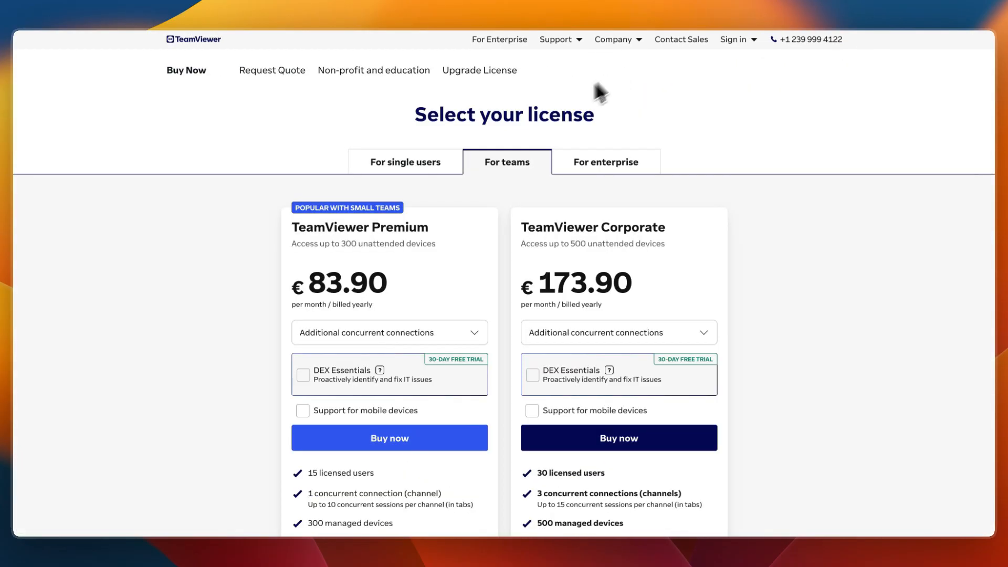
mouse_move(536, 142)
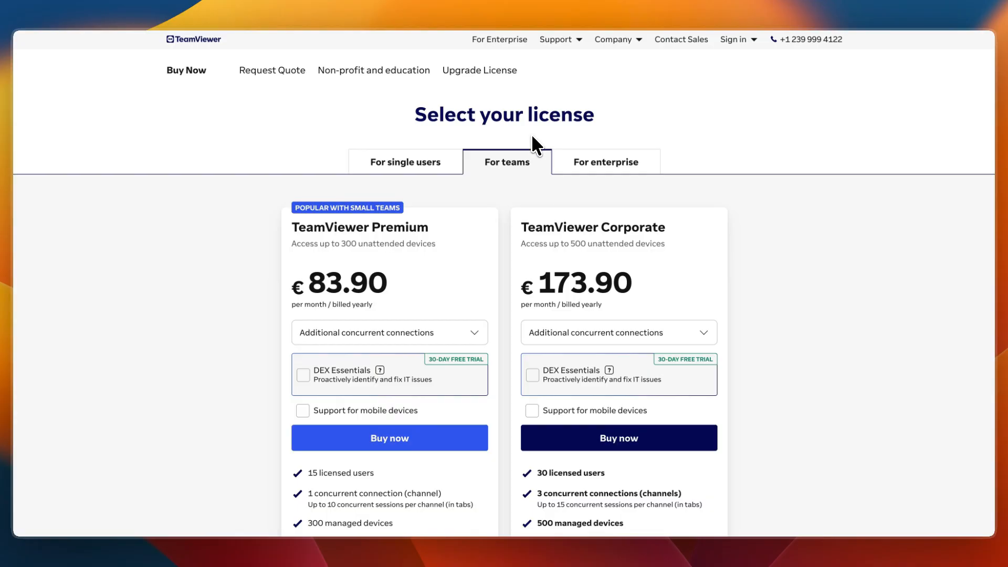
mouse_move(530, 148)
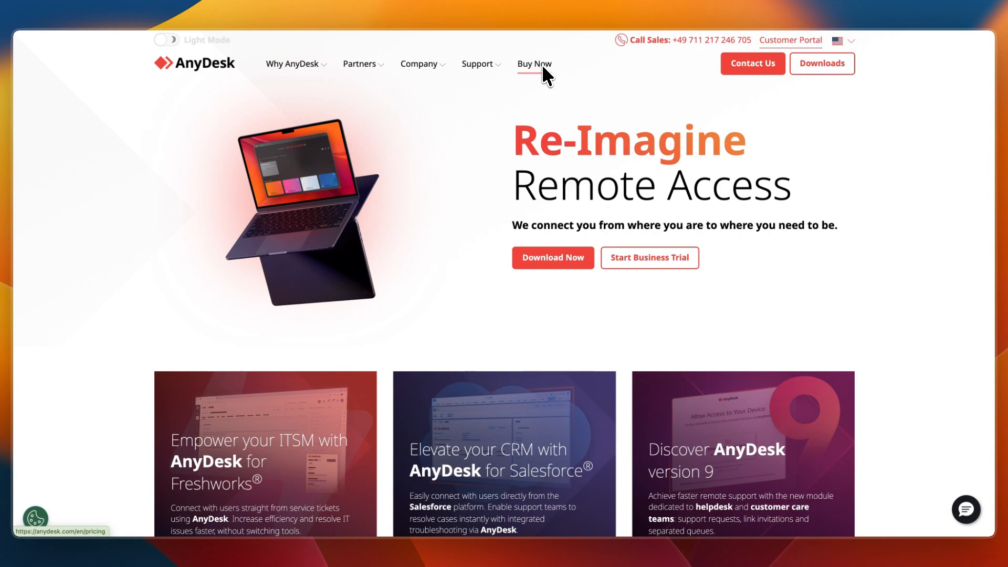
Choose Buy Now in AnyDesk's top navigation and scroll down.
click(533, 64)
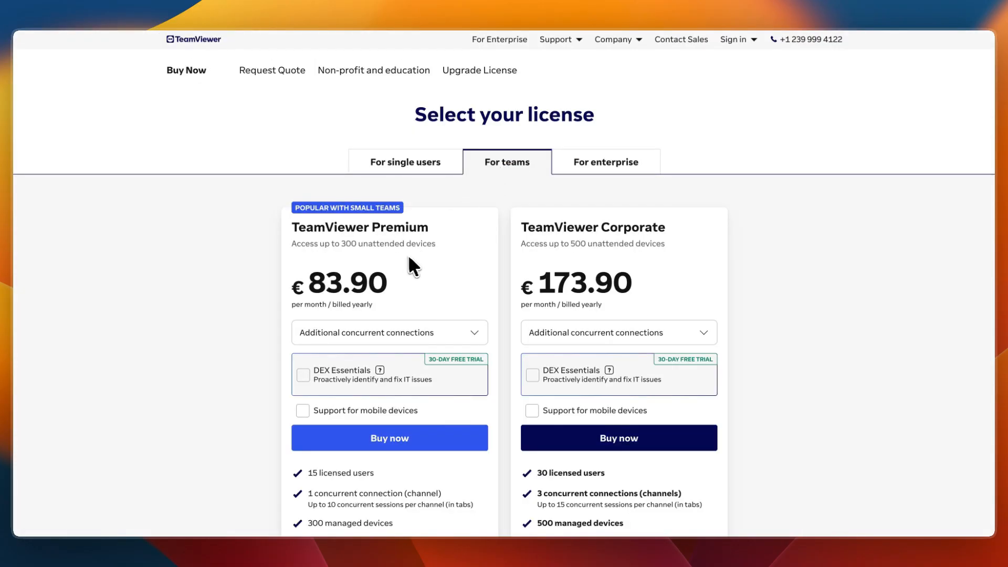
scroll(down, 3)
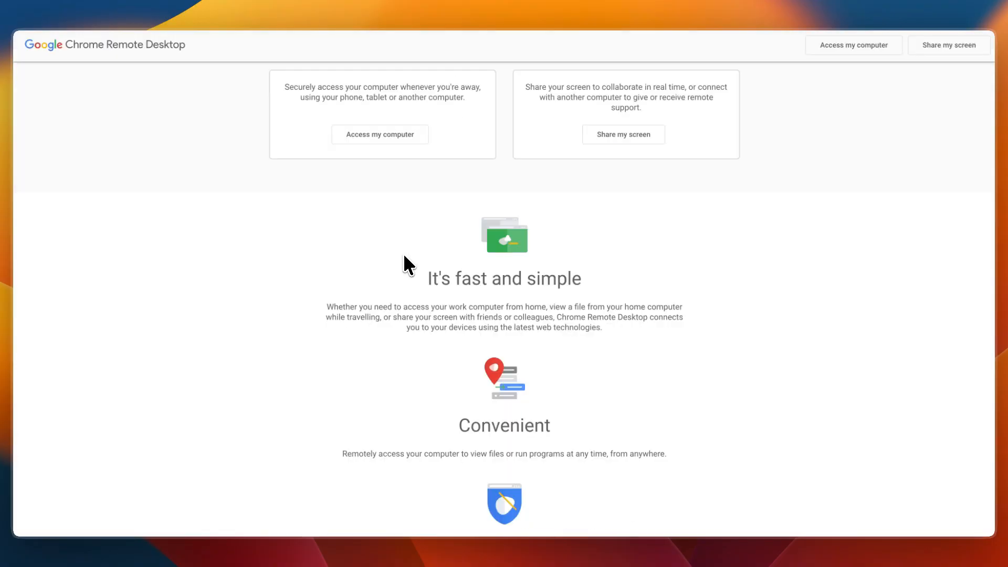
mouse_move(406, 264)
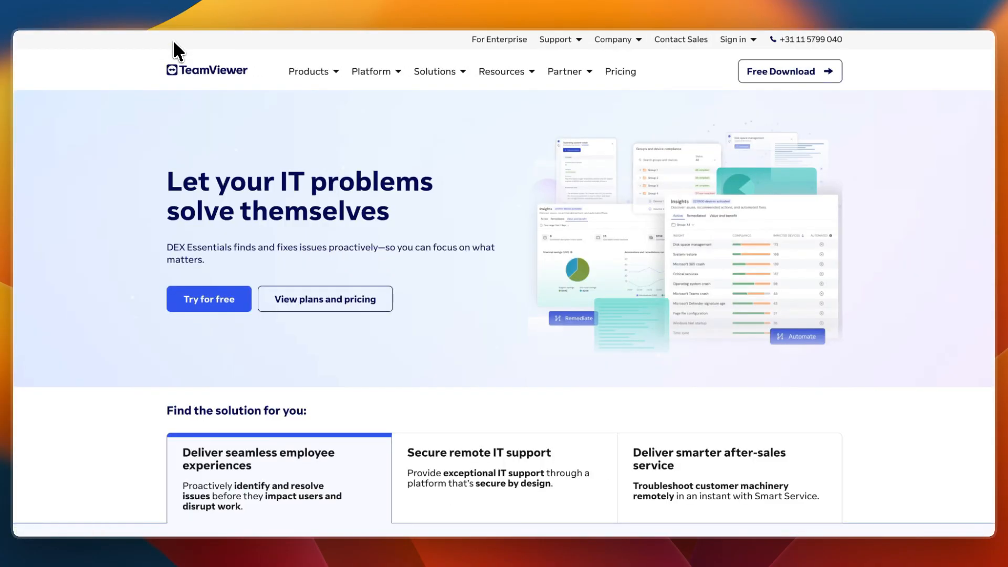
mouse_move(188, 71)
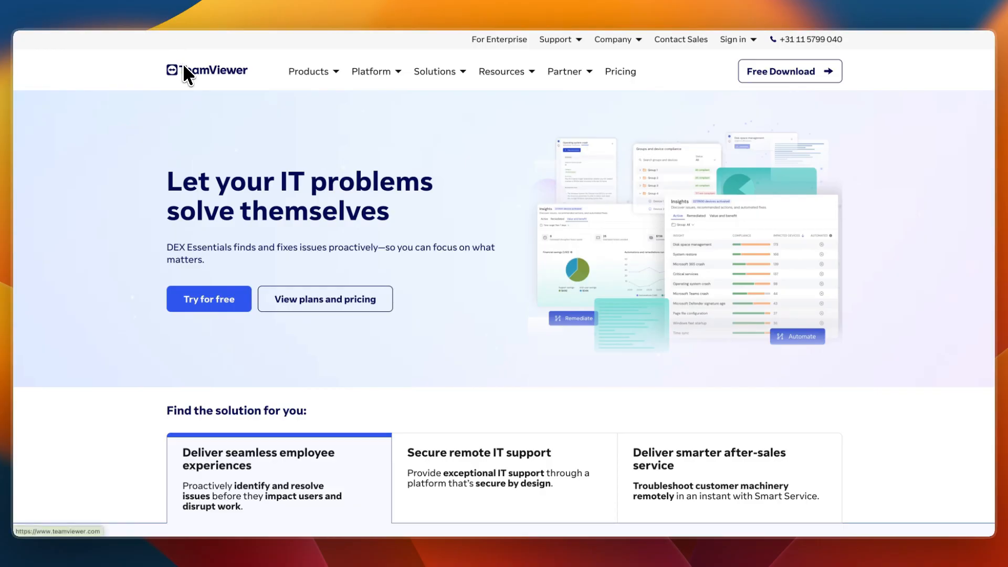
mouse_move(183, 84)
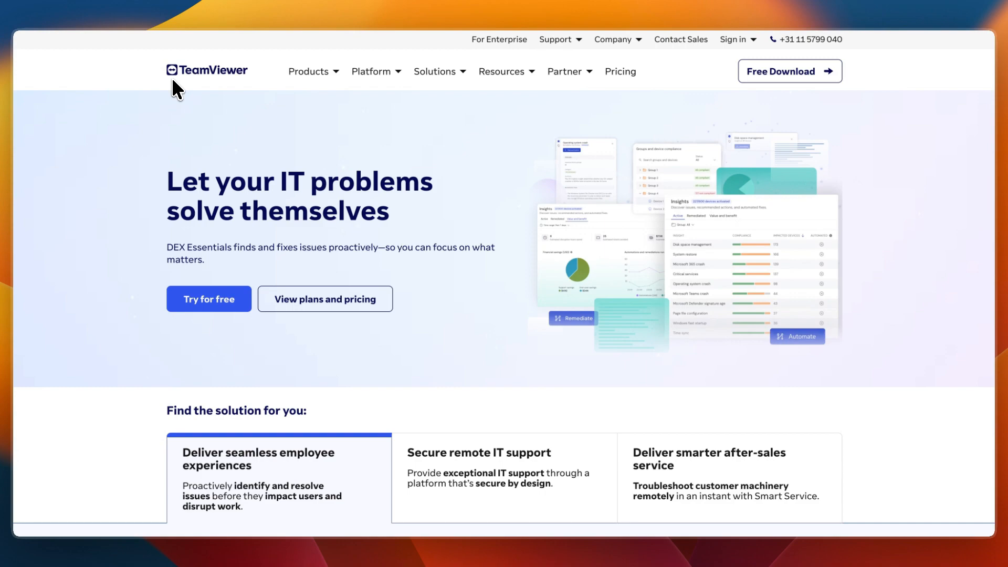
mouse_move(354, 140)
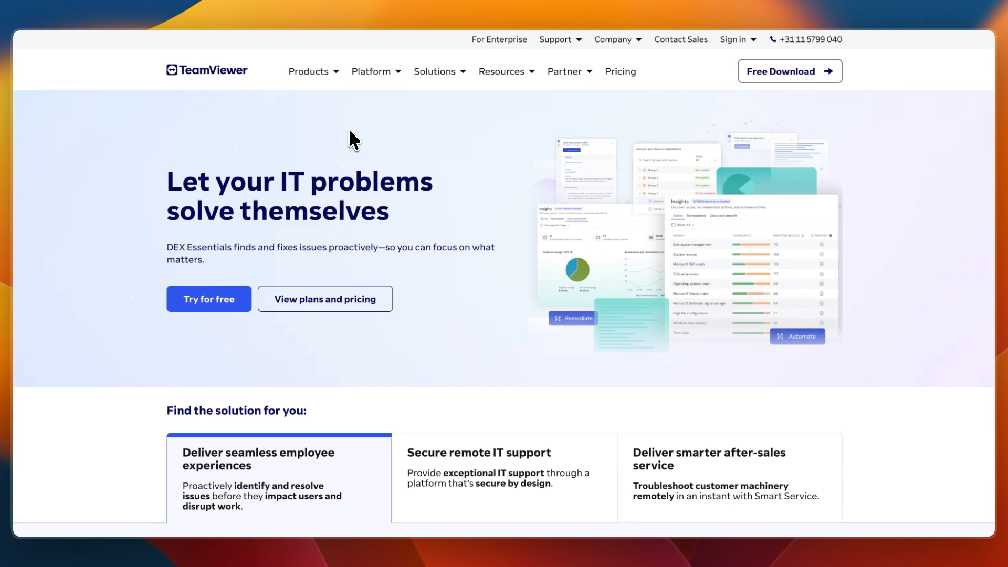
mouse_move(357, 141)
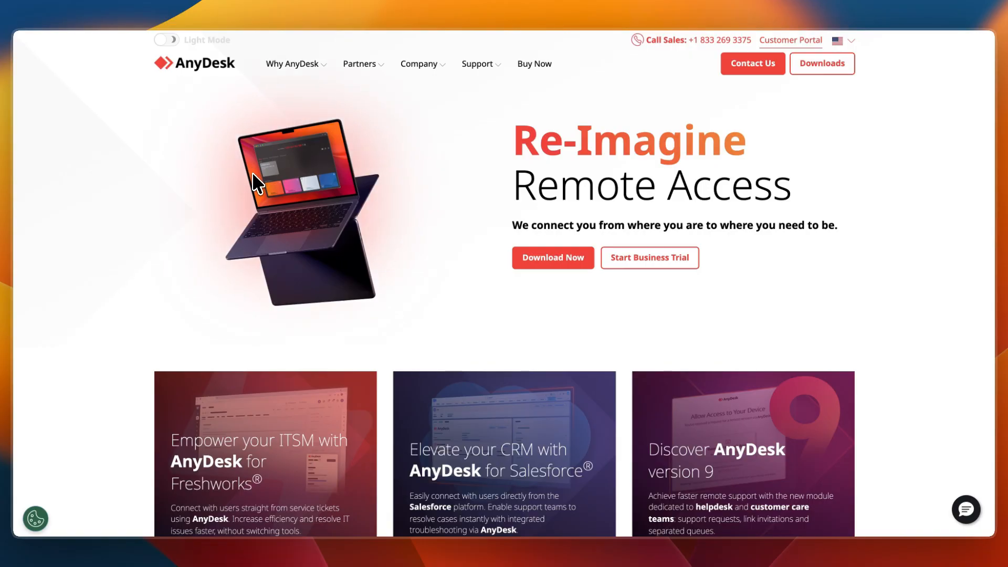
Scroll down the TeamViewer home page headlined 'Let your IT problems solve themselves'.
scroll(down, 3)
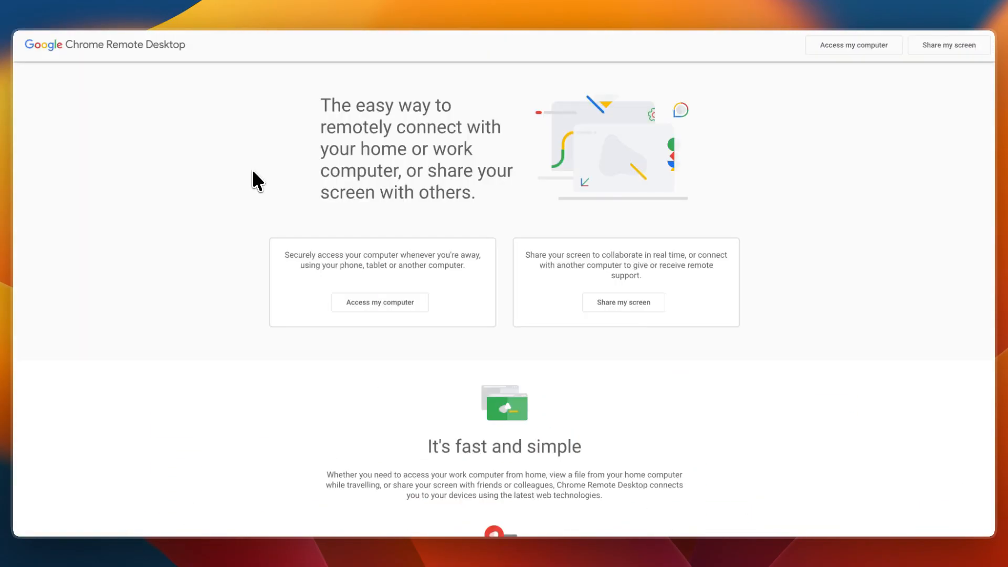
Scroll Chrome Remote Desktop down to the fast-and-simple and Convenient sections, then back up.
scroll(down, 3)
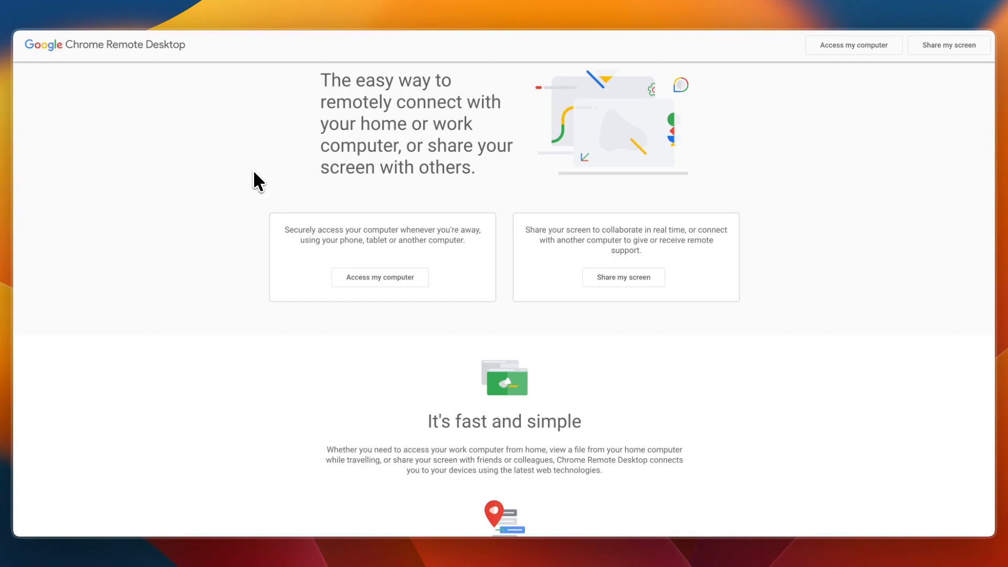
scroll(down, 3)
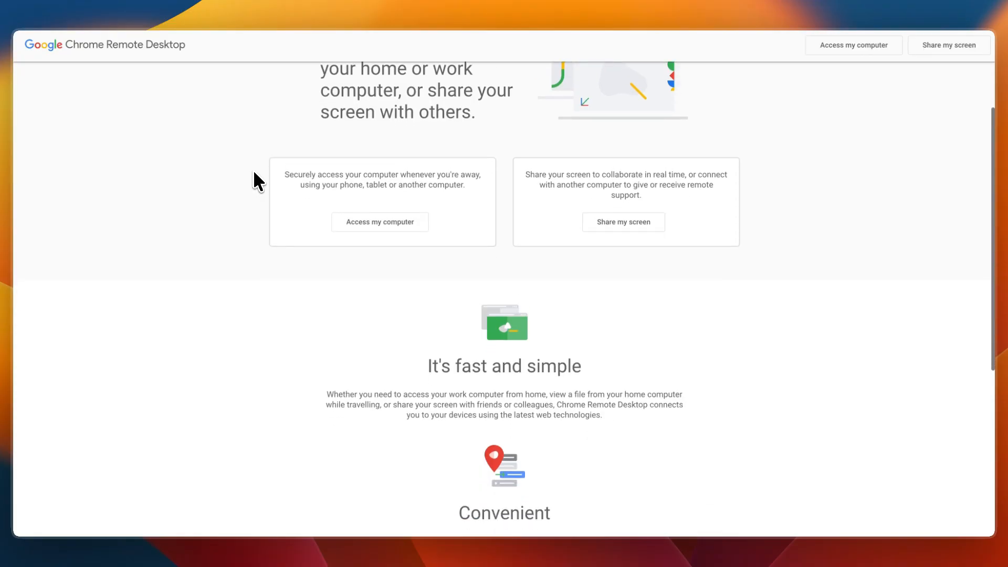
scroll(down, 3)
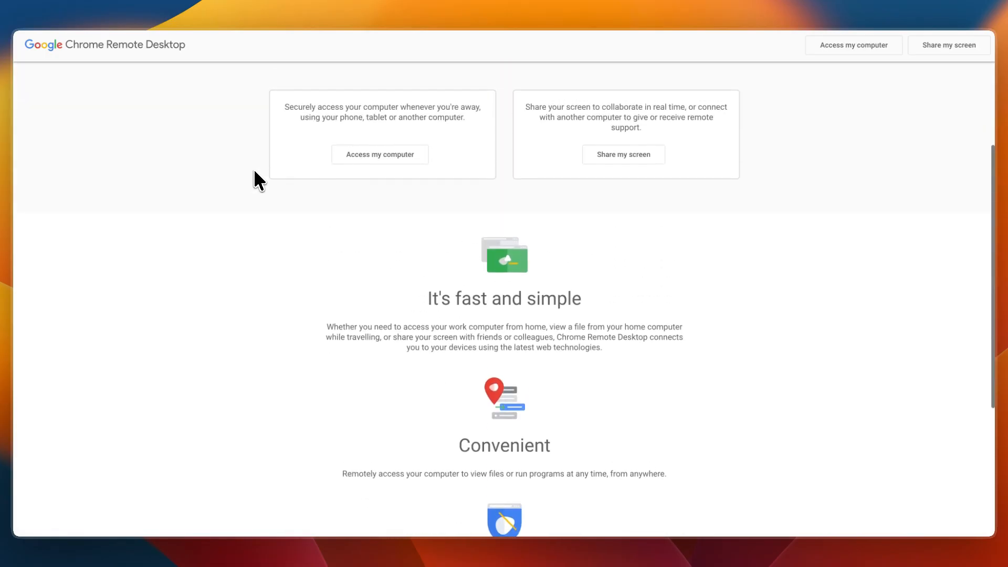
scroll(up, 3)
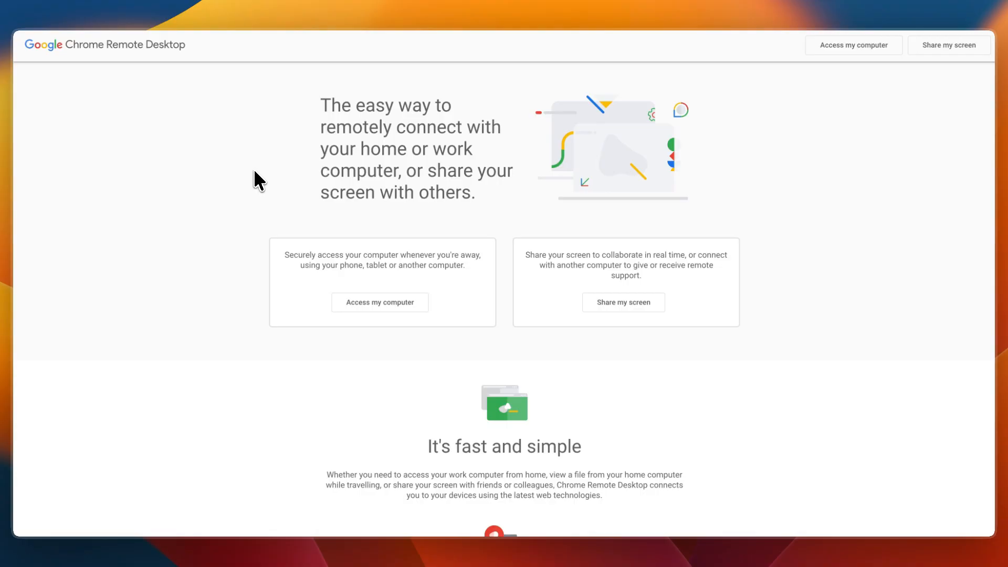
mouse_move(338, 469)
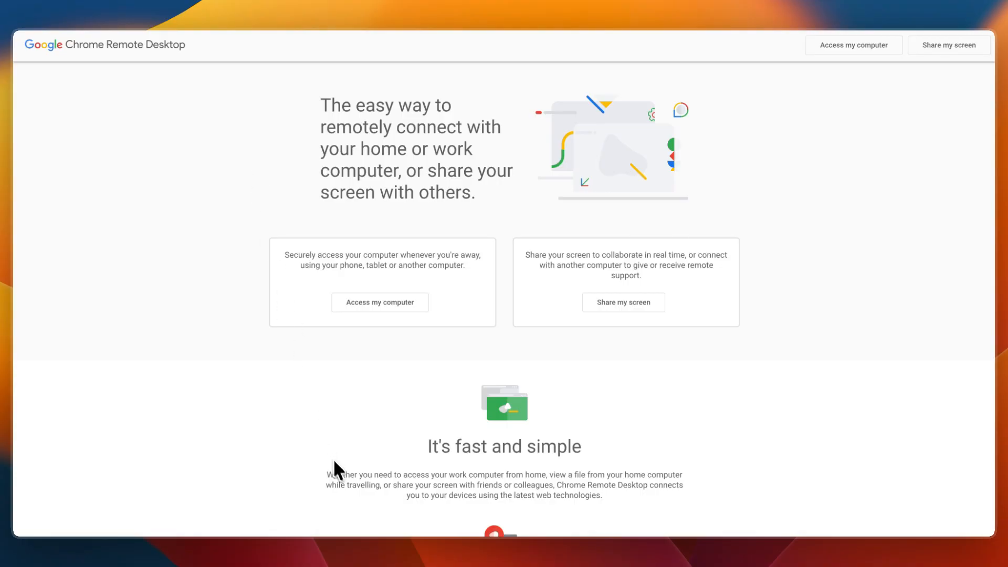